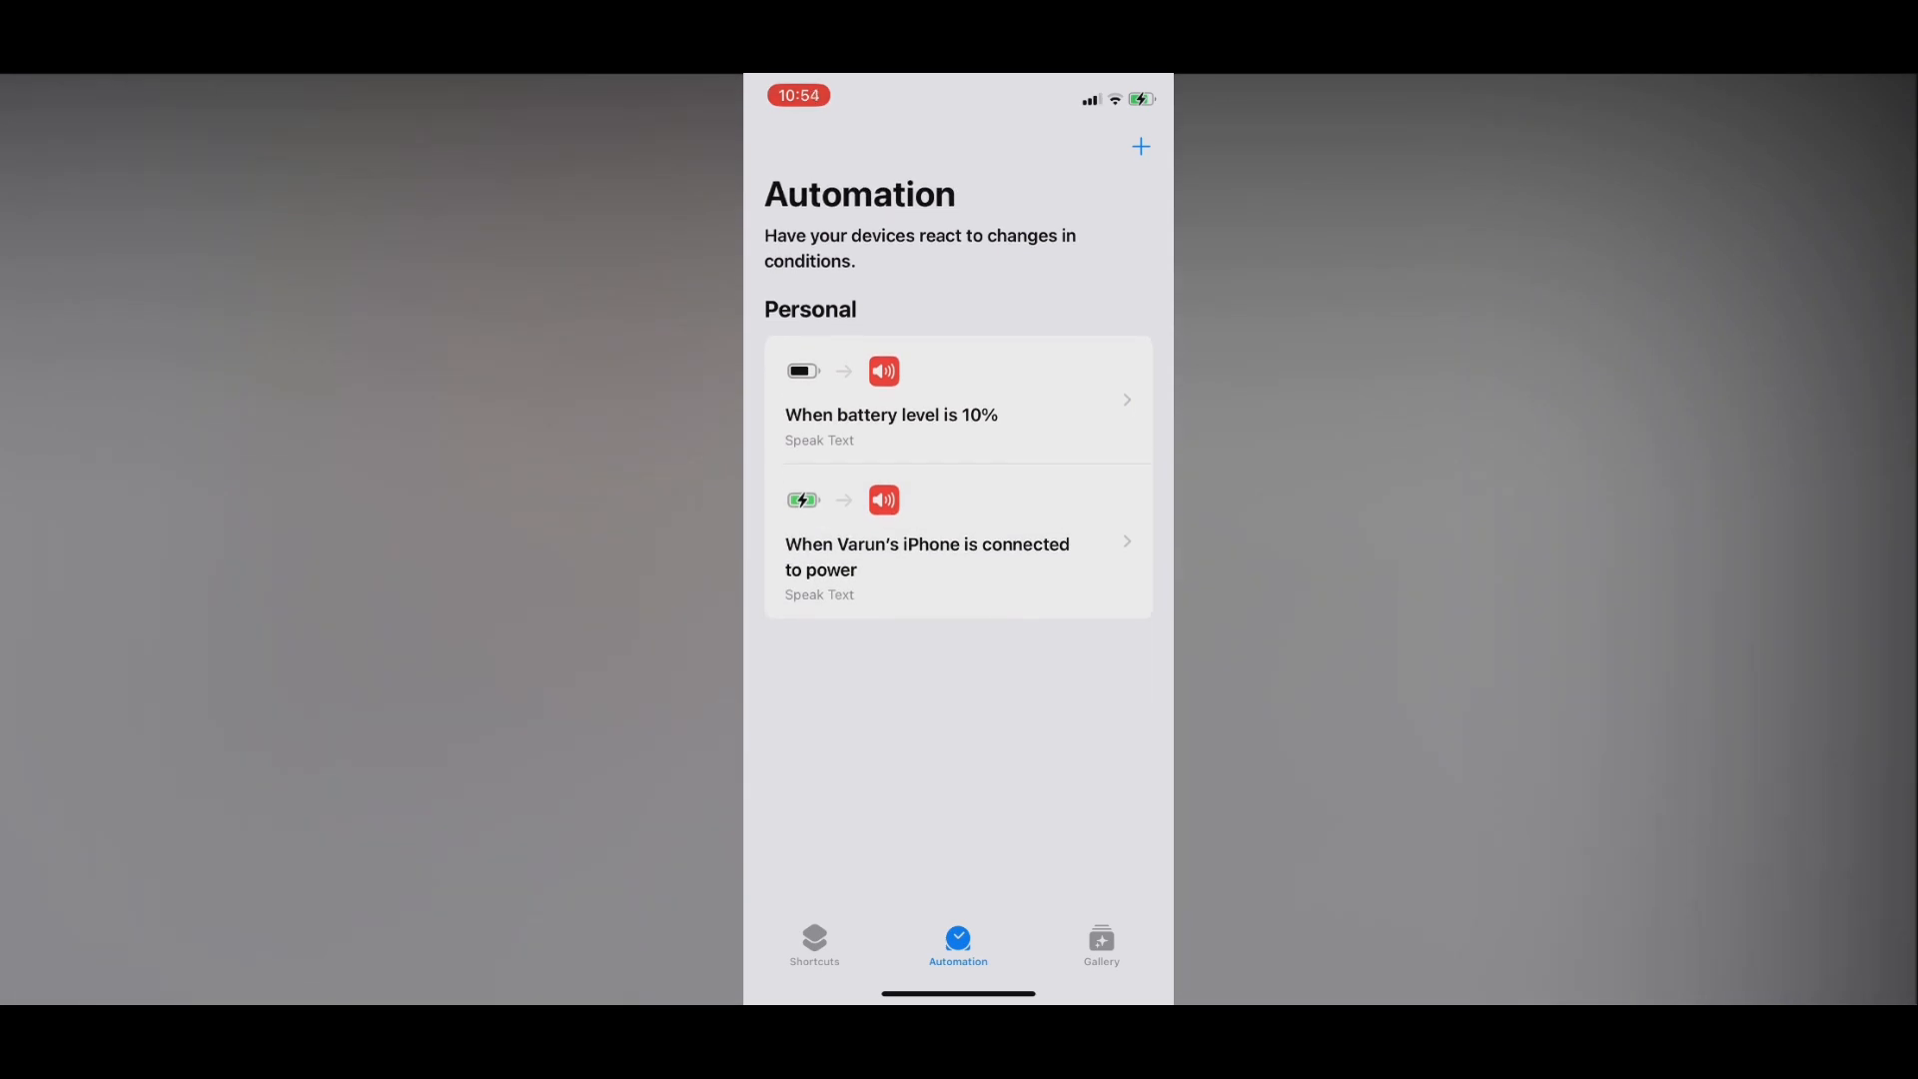
Start a new personal automation and scroll to the Charger trigger
click(1138, 148)
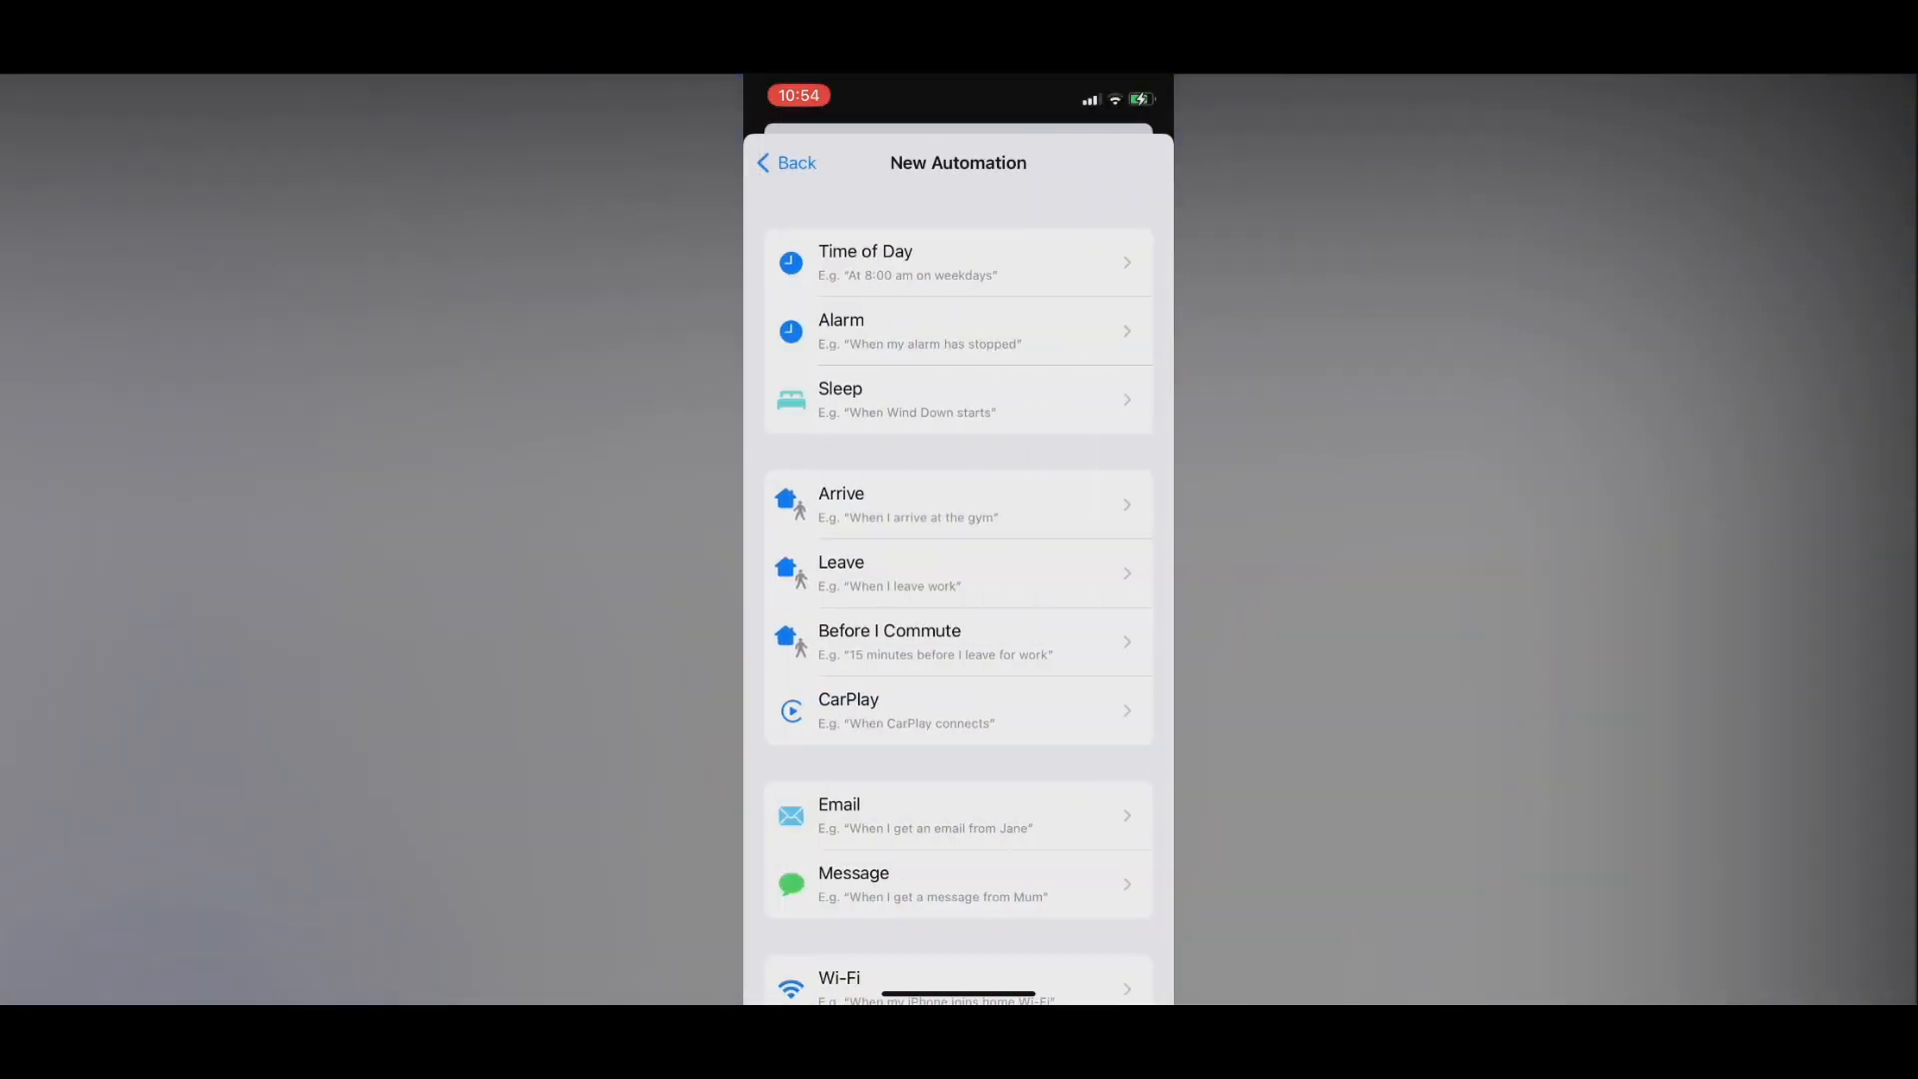
scroll(down, 3)
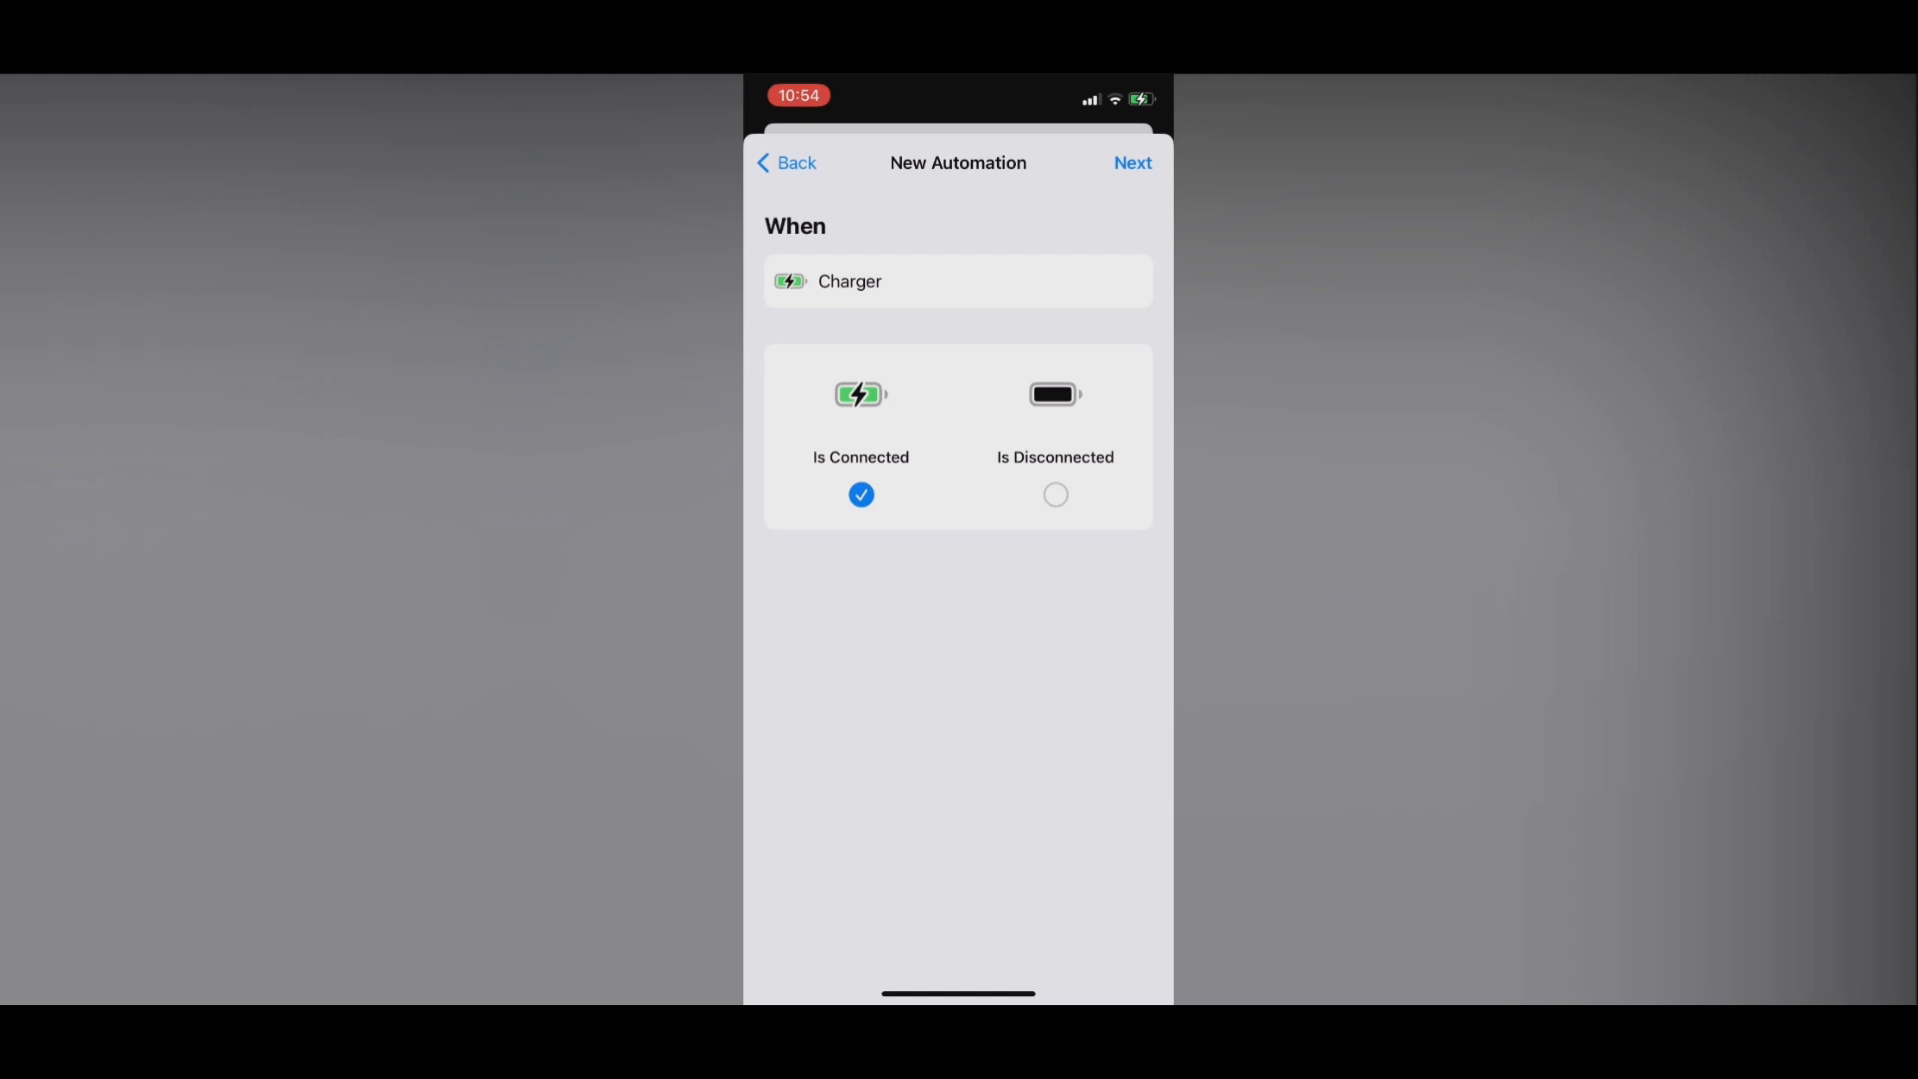
Add a Speak Text action to the charger automation via the 'Speak' action search
click(1132, 164)
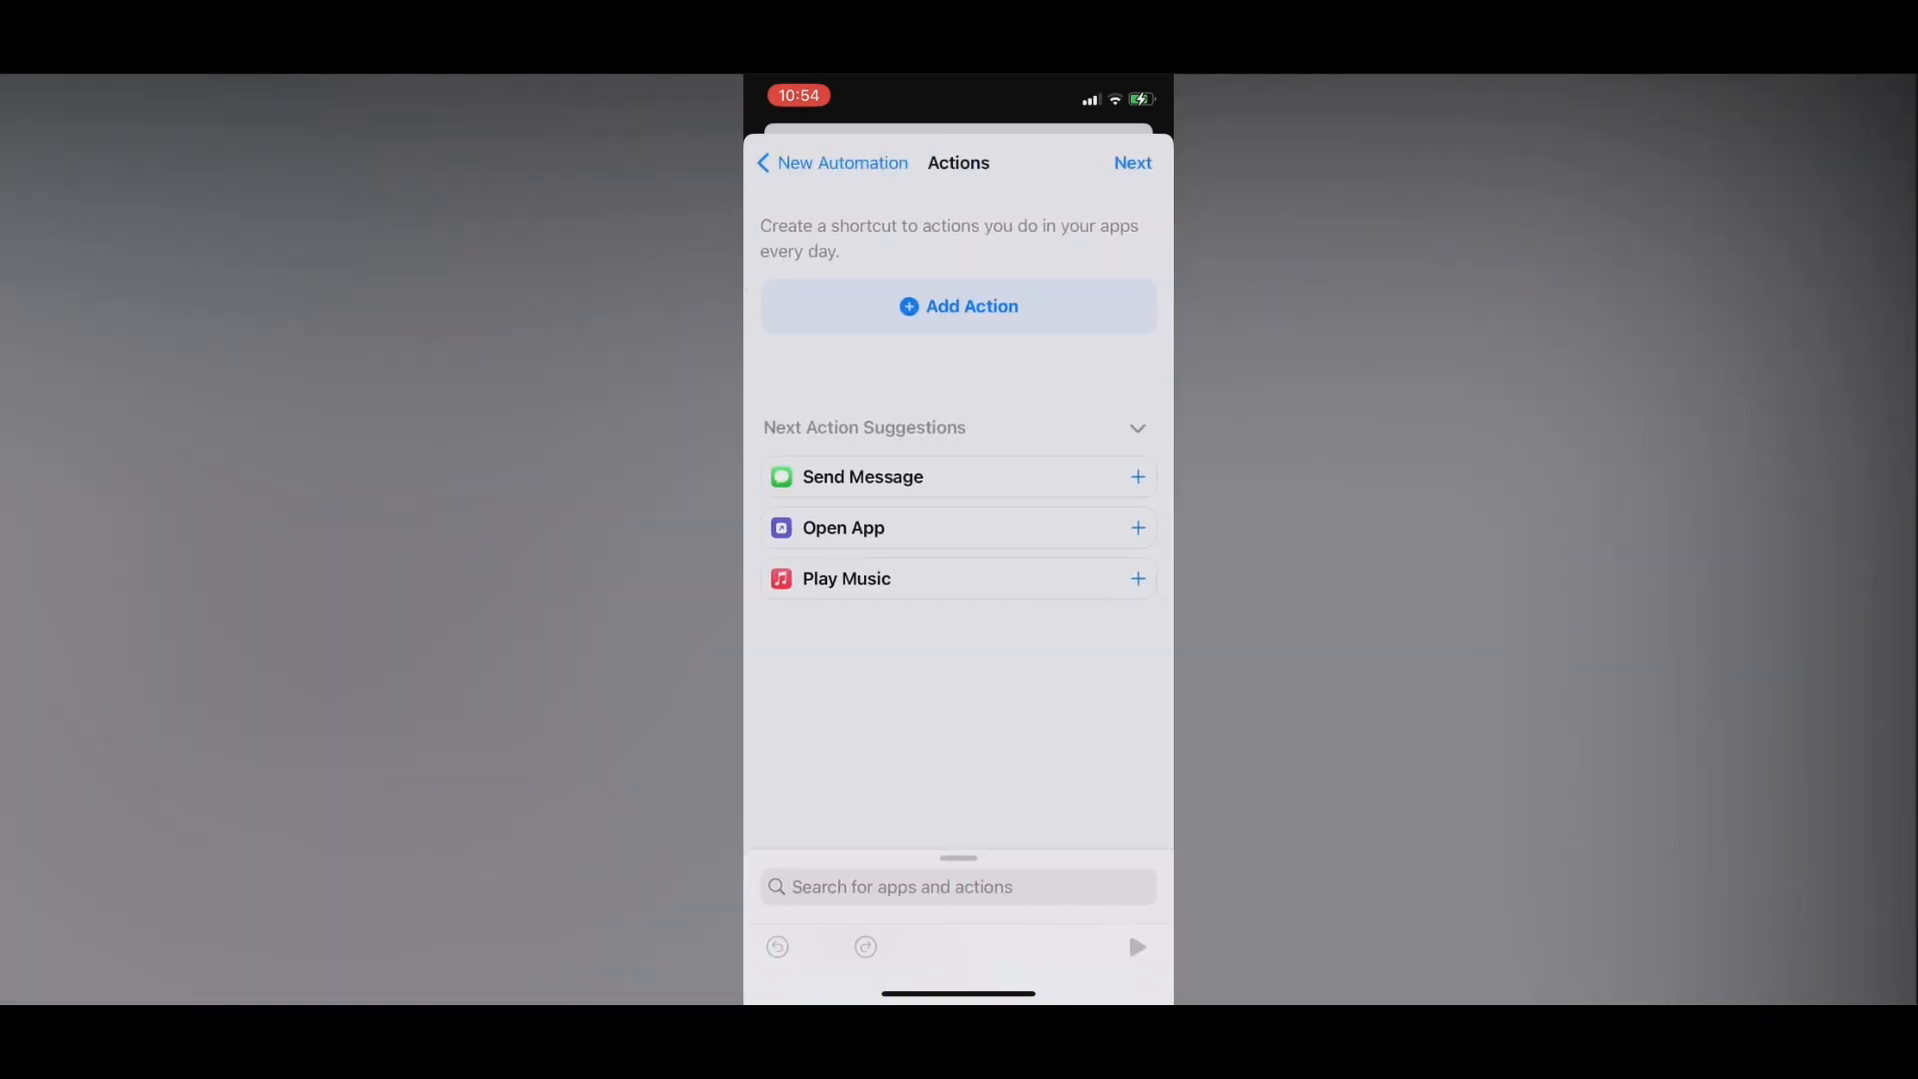
click(959, 308)
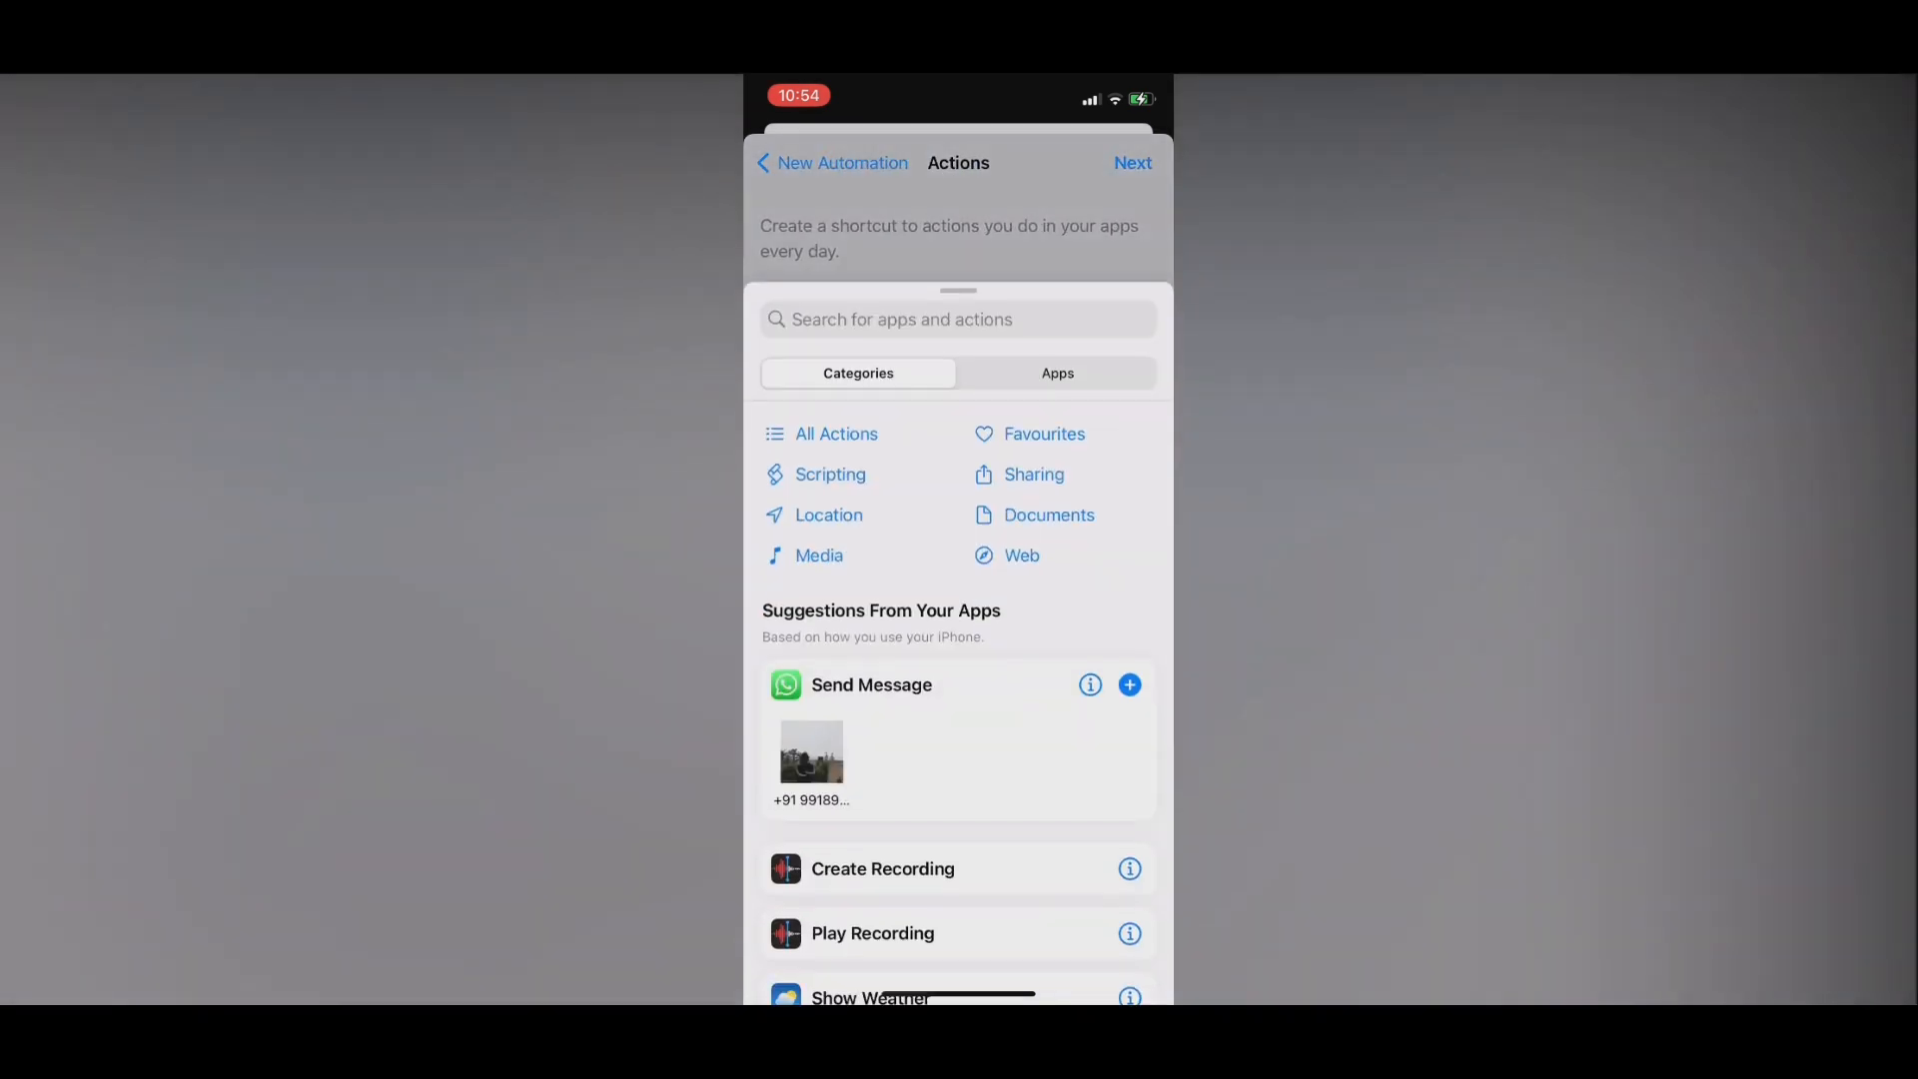
text(Speak)
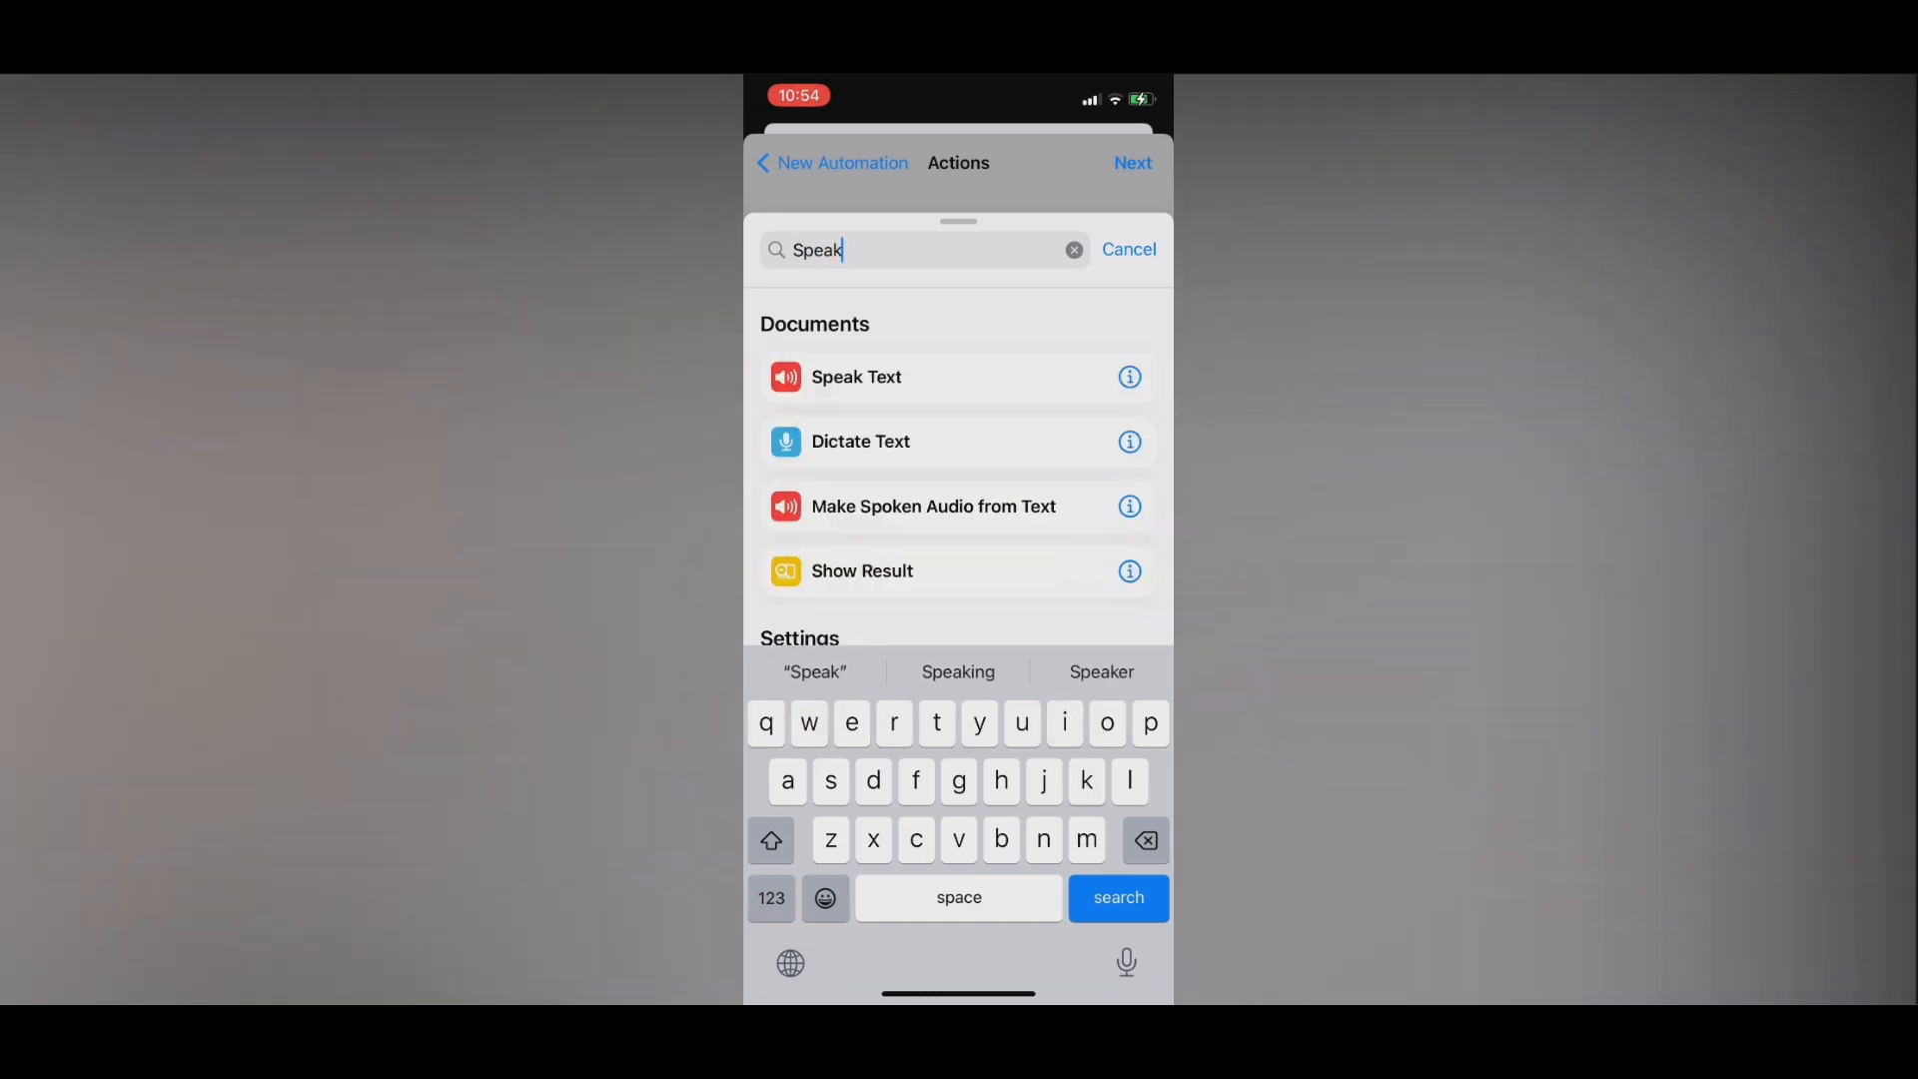
click(855, 376)
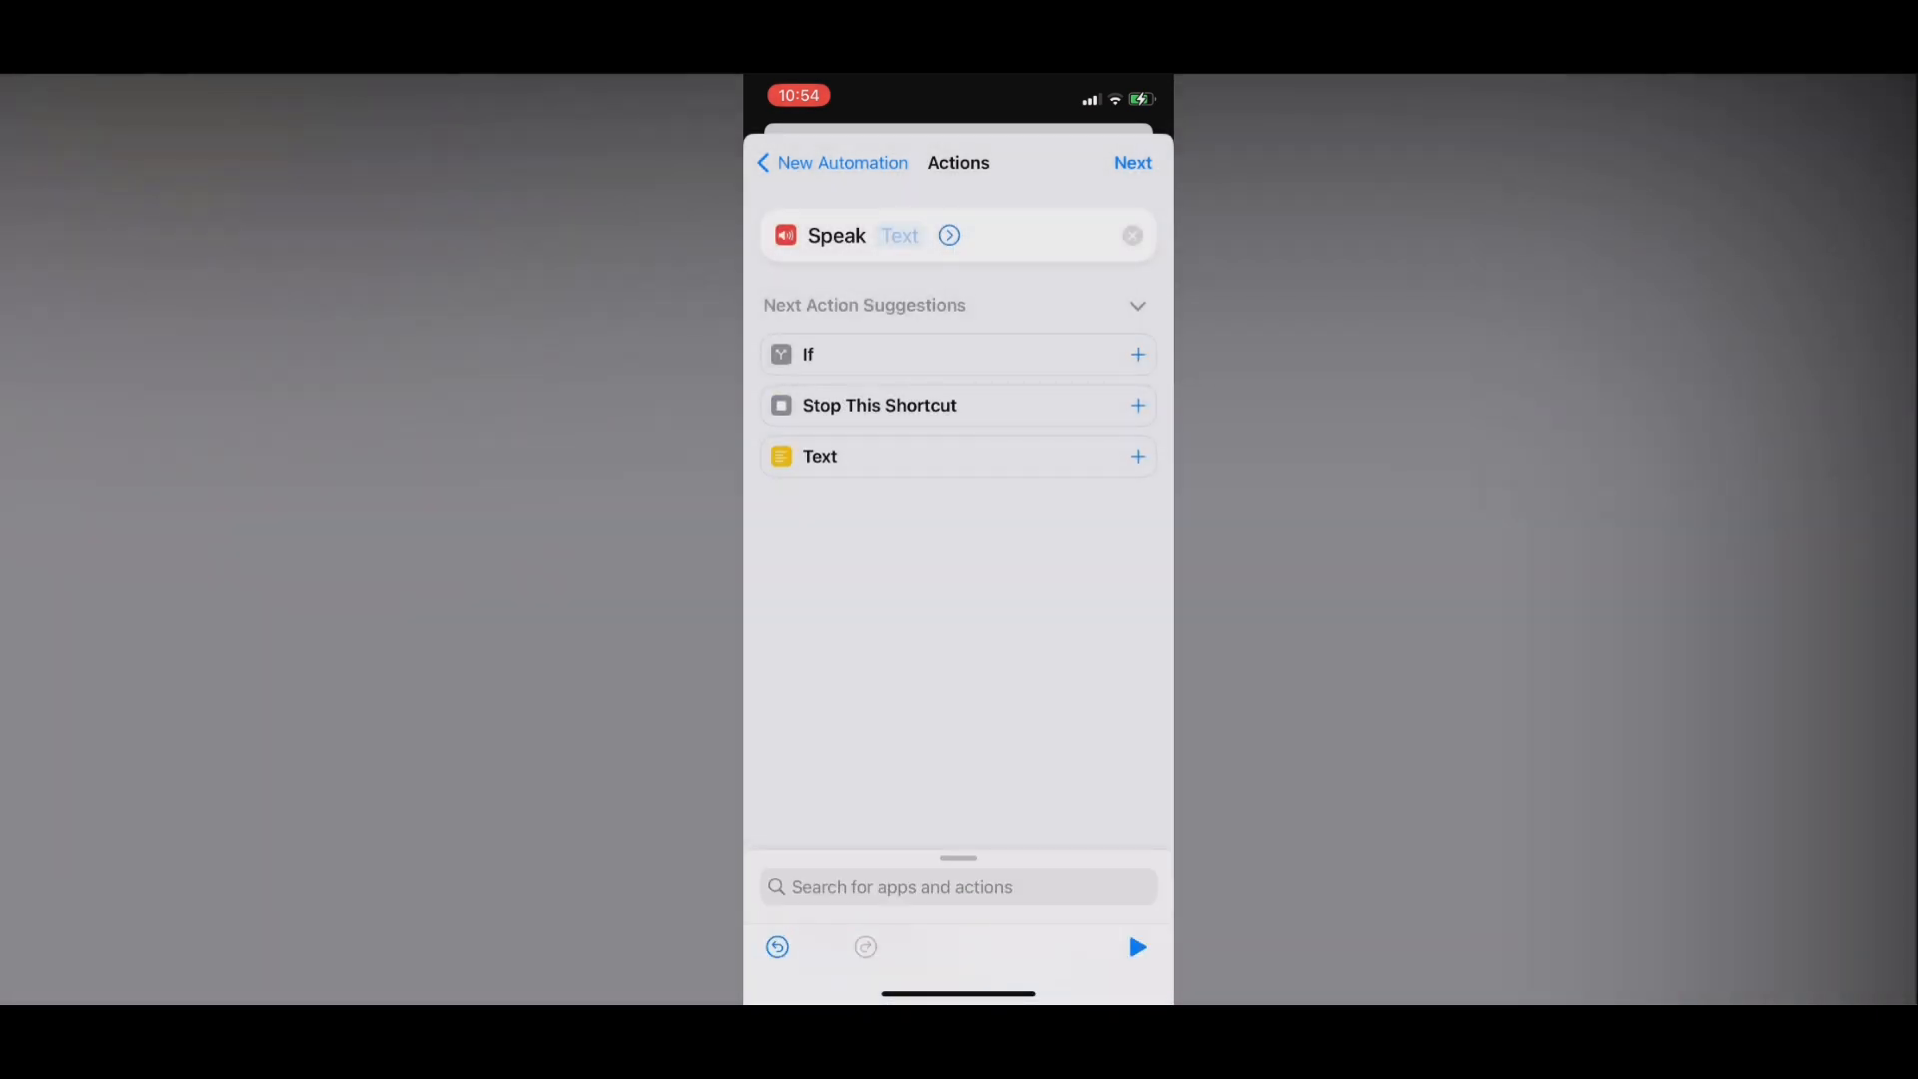
Enter 'Thank you Varun for charging me' as the Speak action's text
click(899, 236)
text(Thank you Varun for)
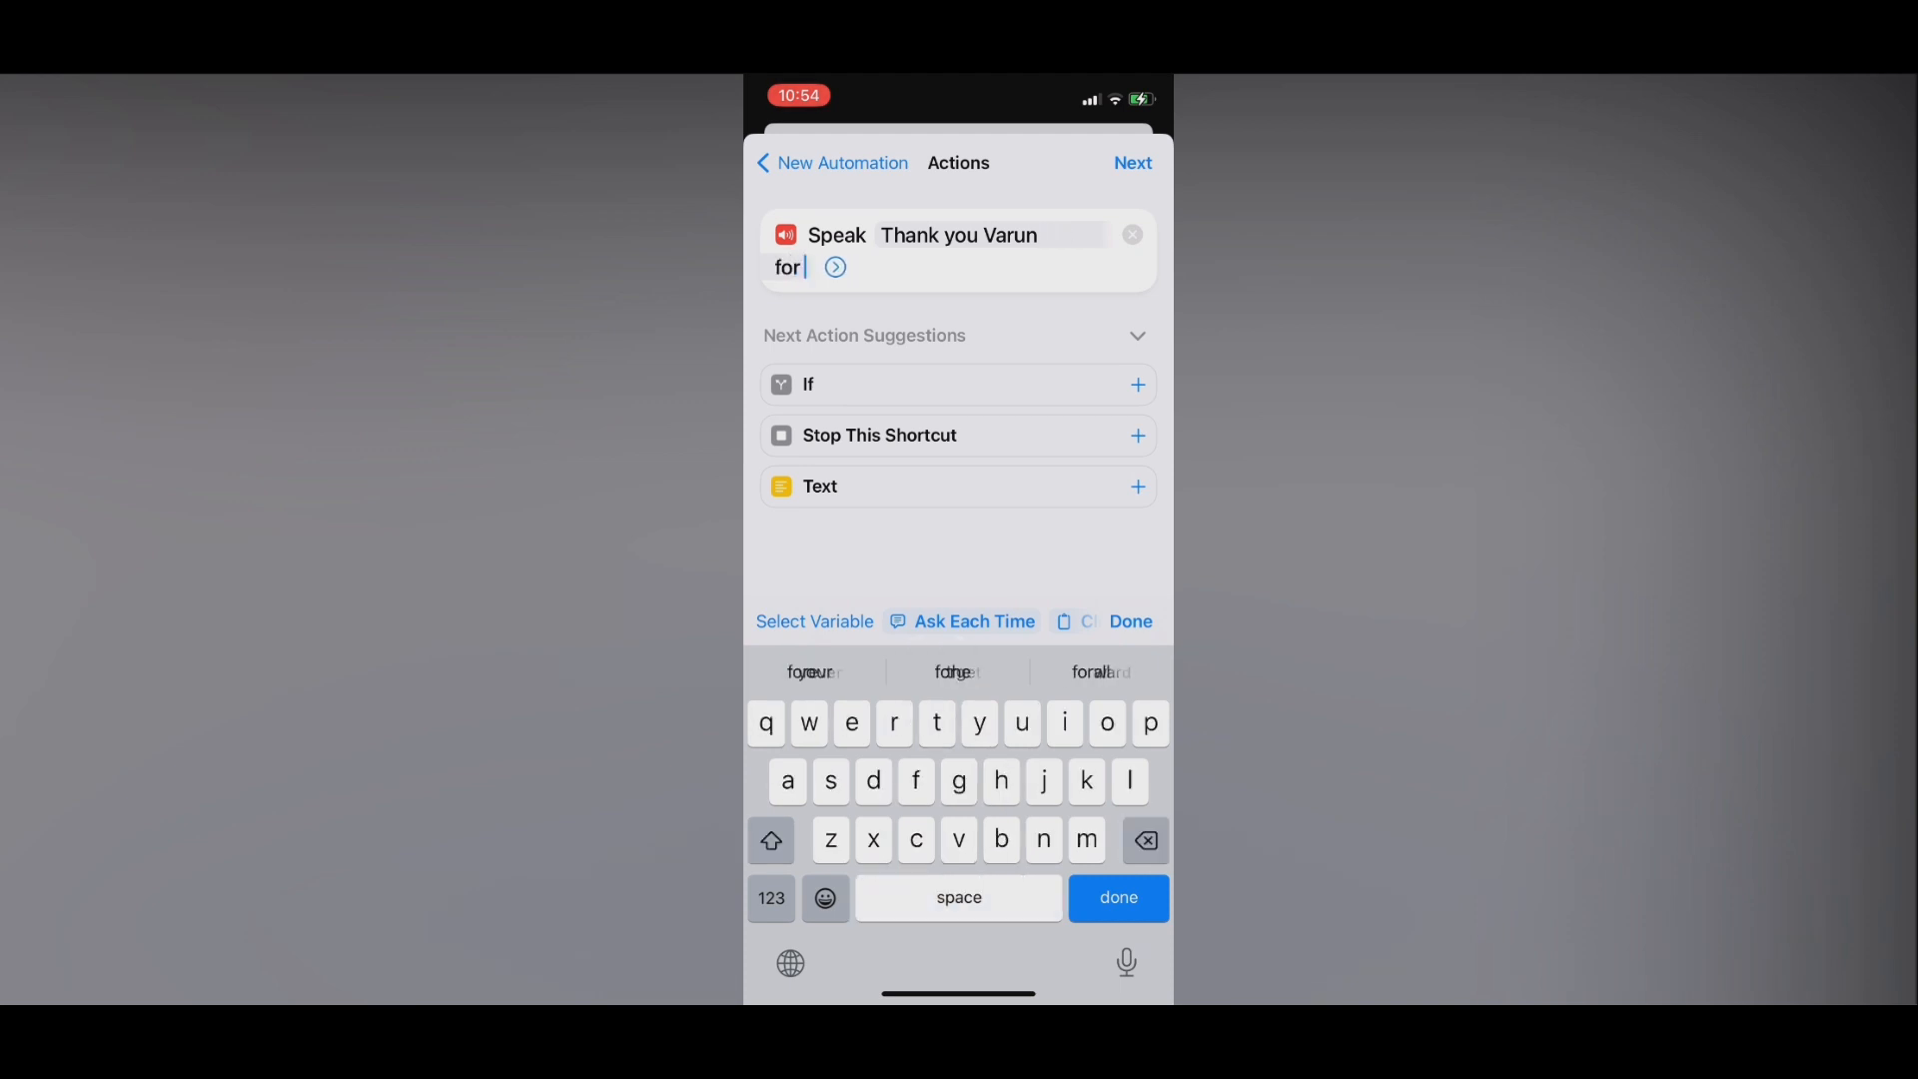
text(charging)
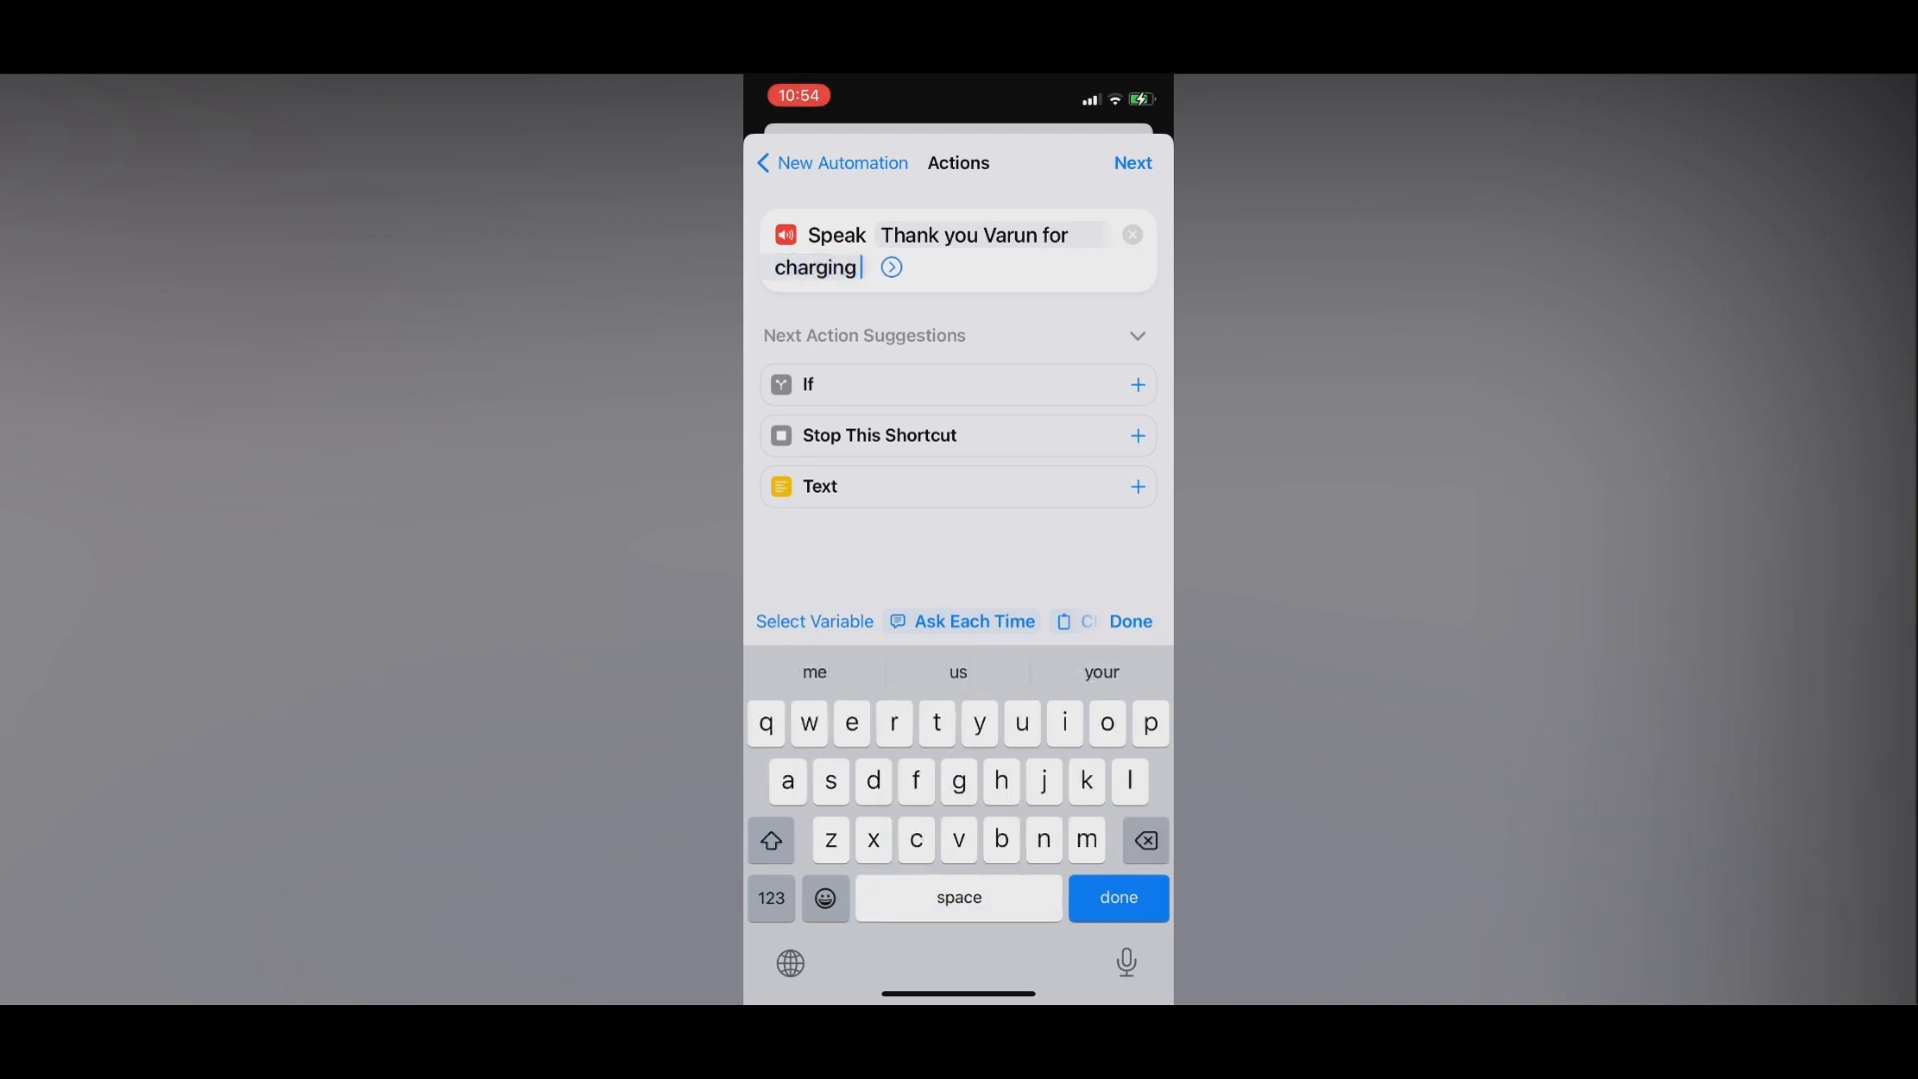
text(me)
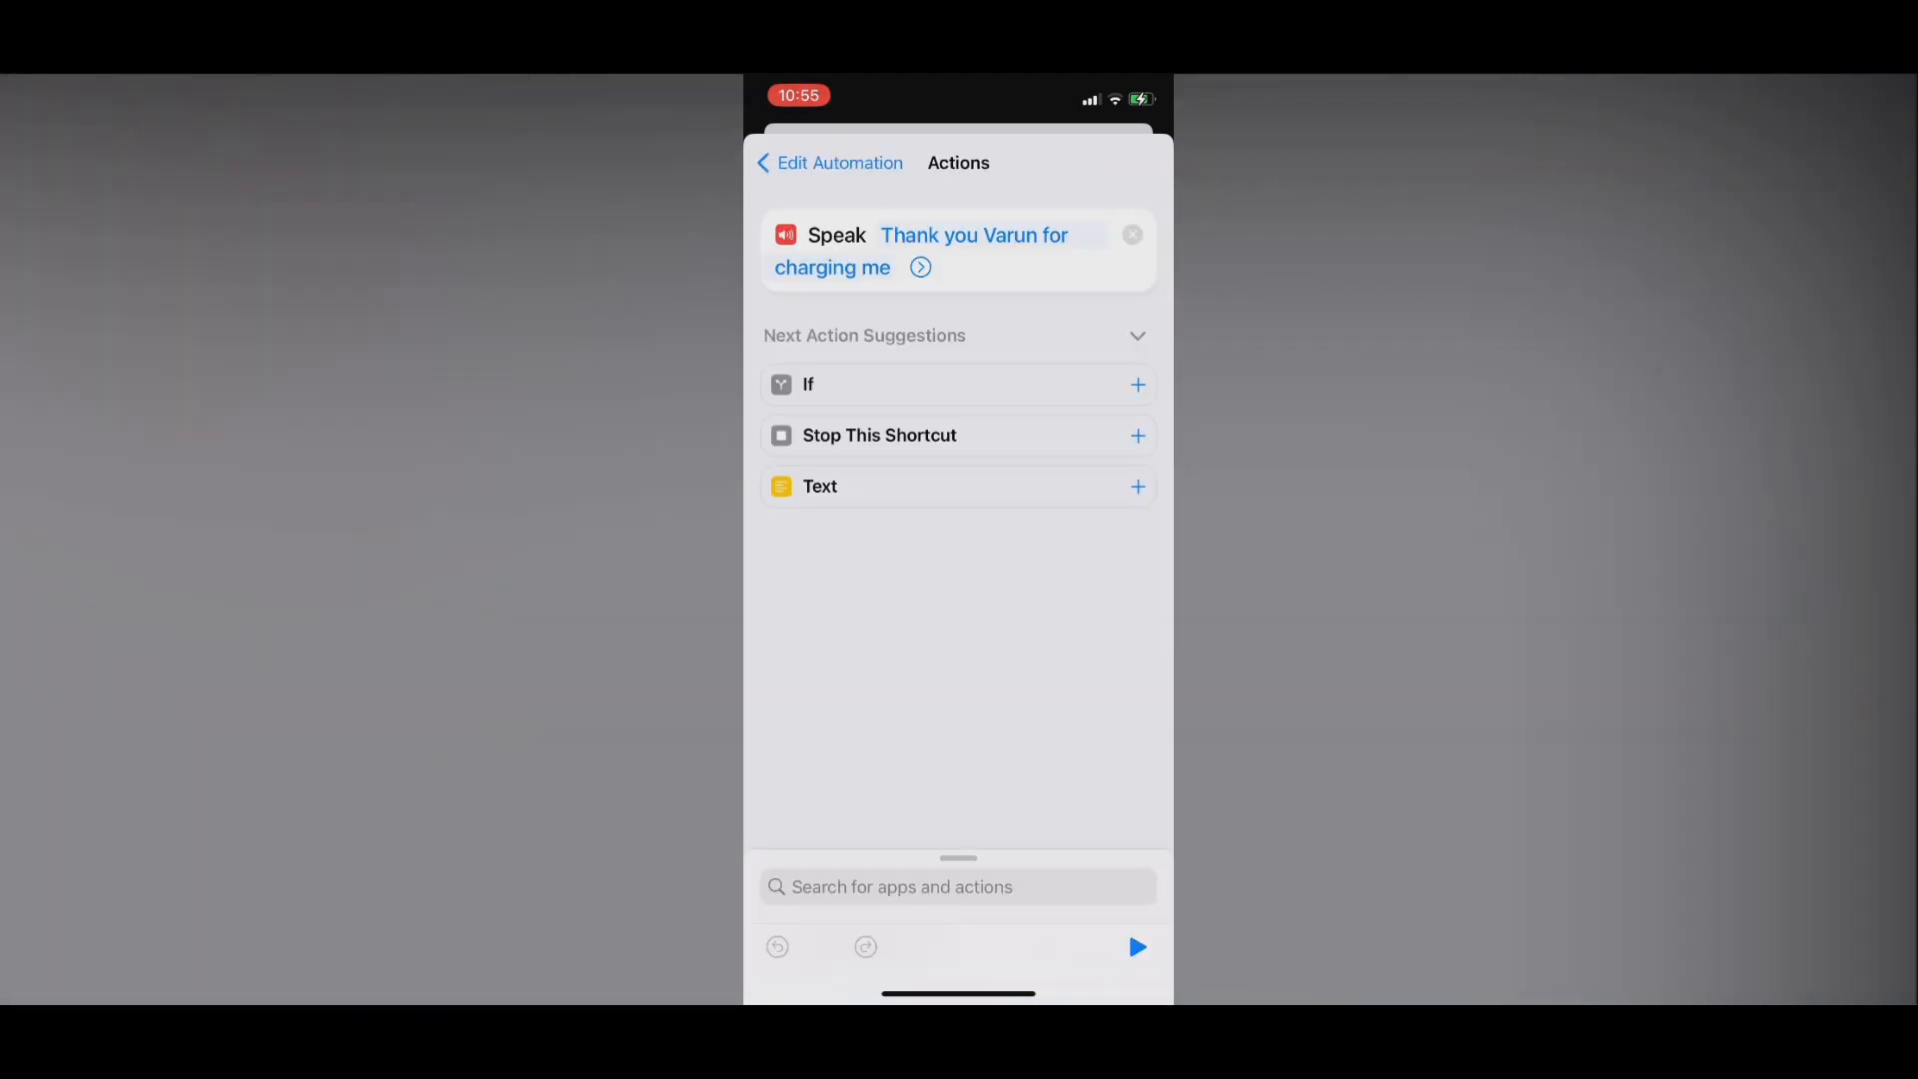
Adjust the Speak action's rate and test-play the spoken message
click(919, 267)
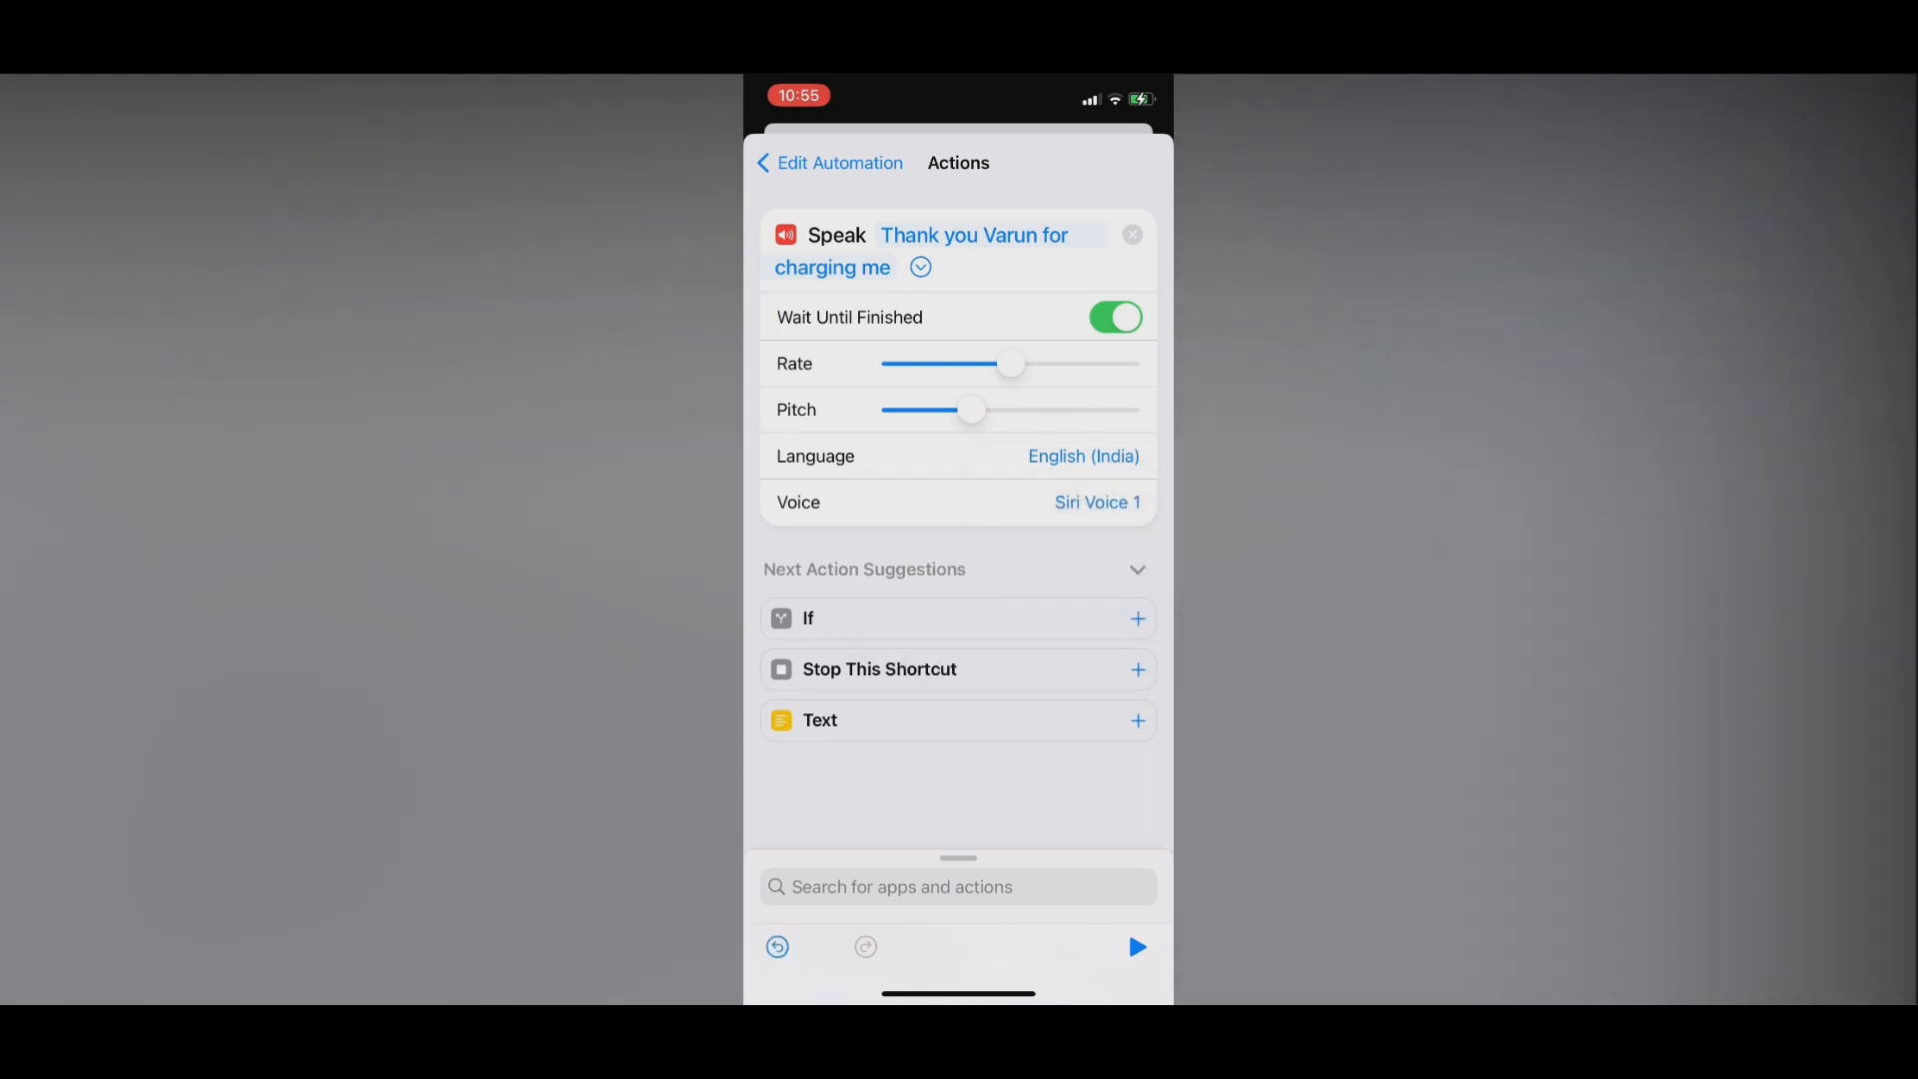
drag(1009, 364, 1031, 363)
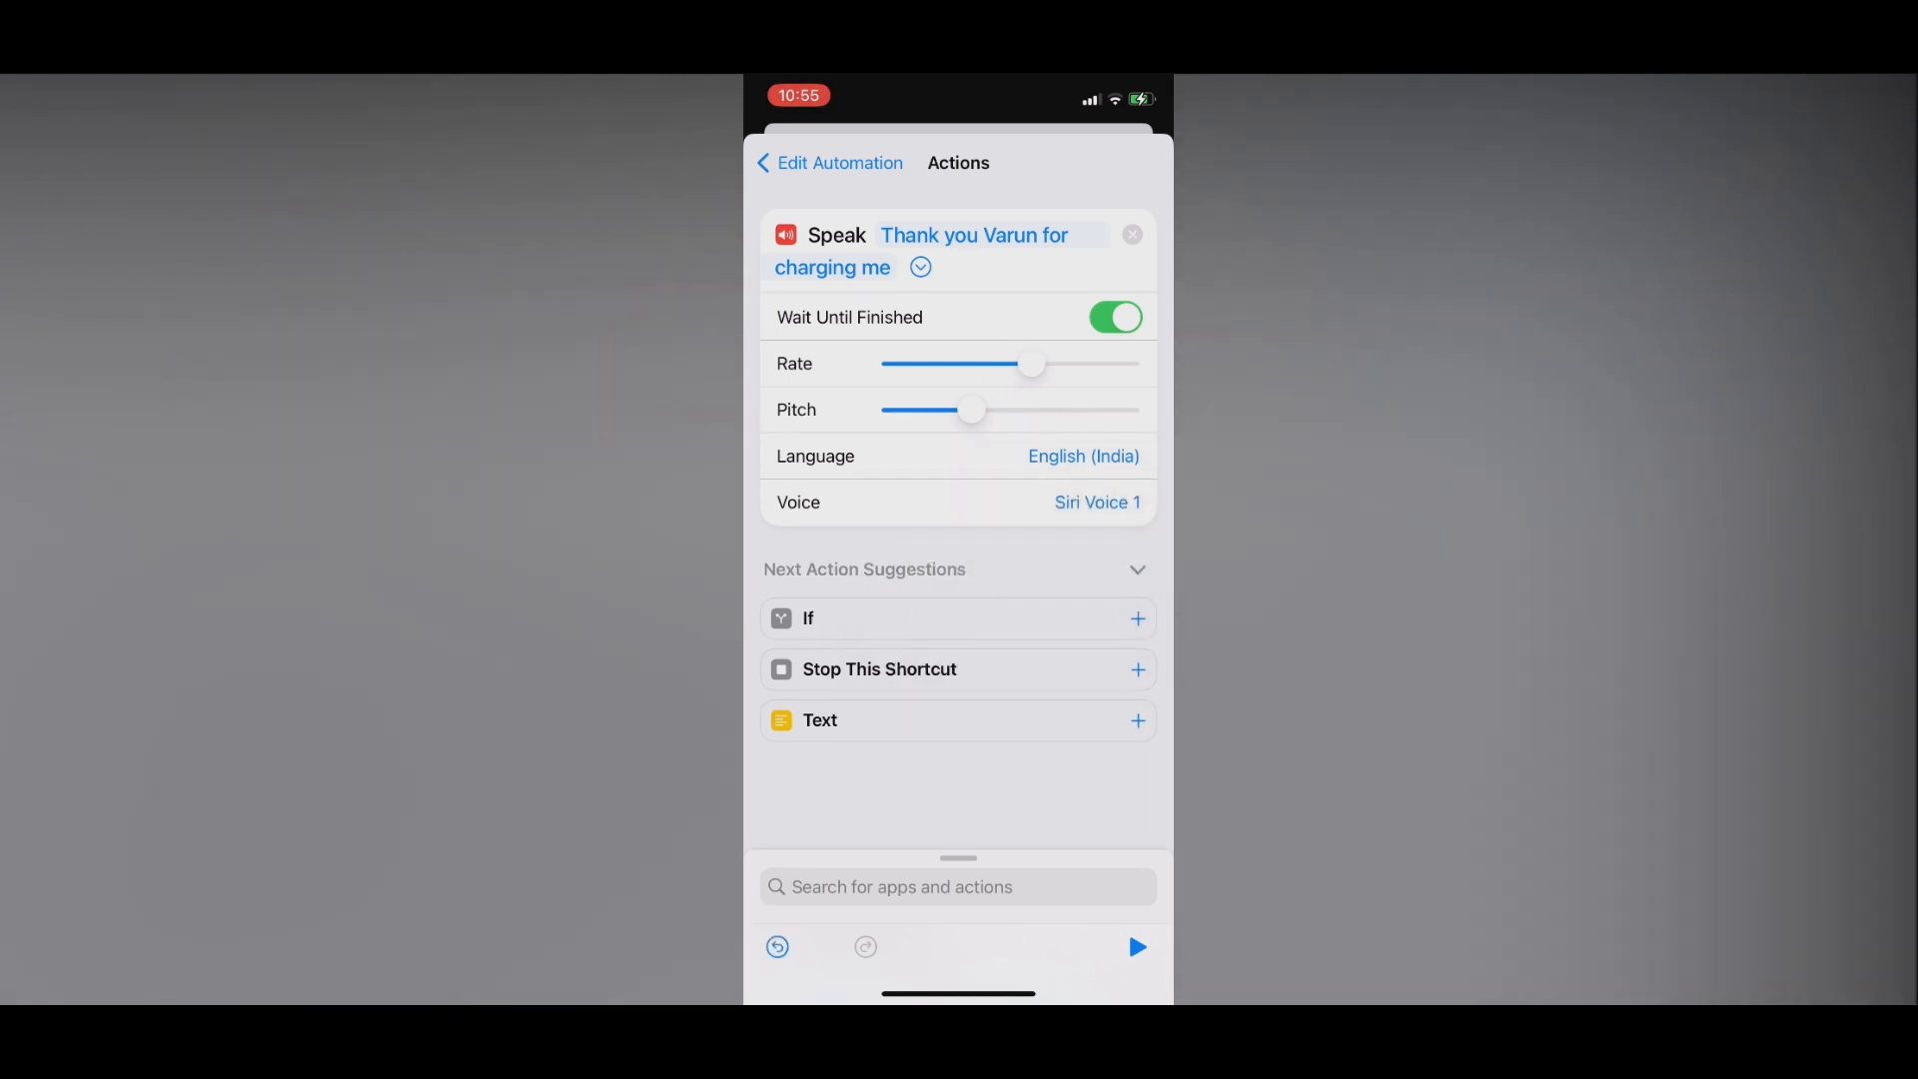
click(834, 236)
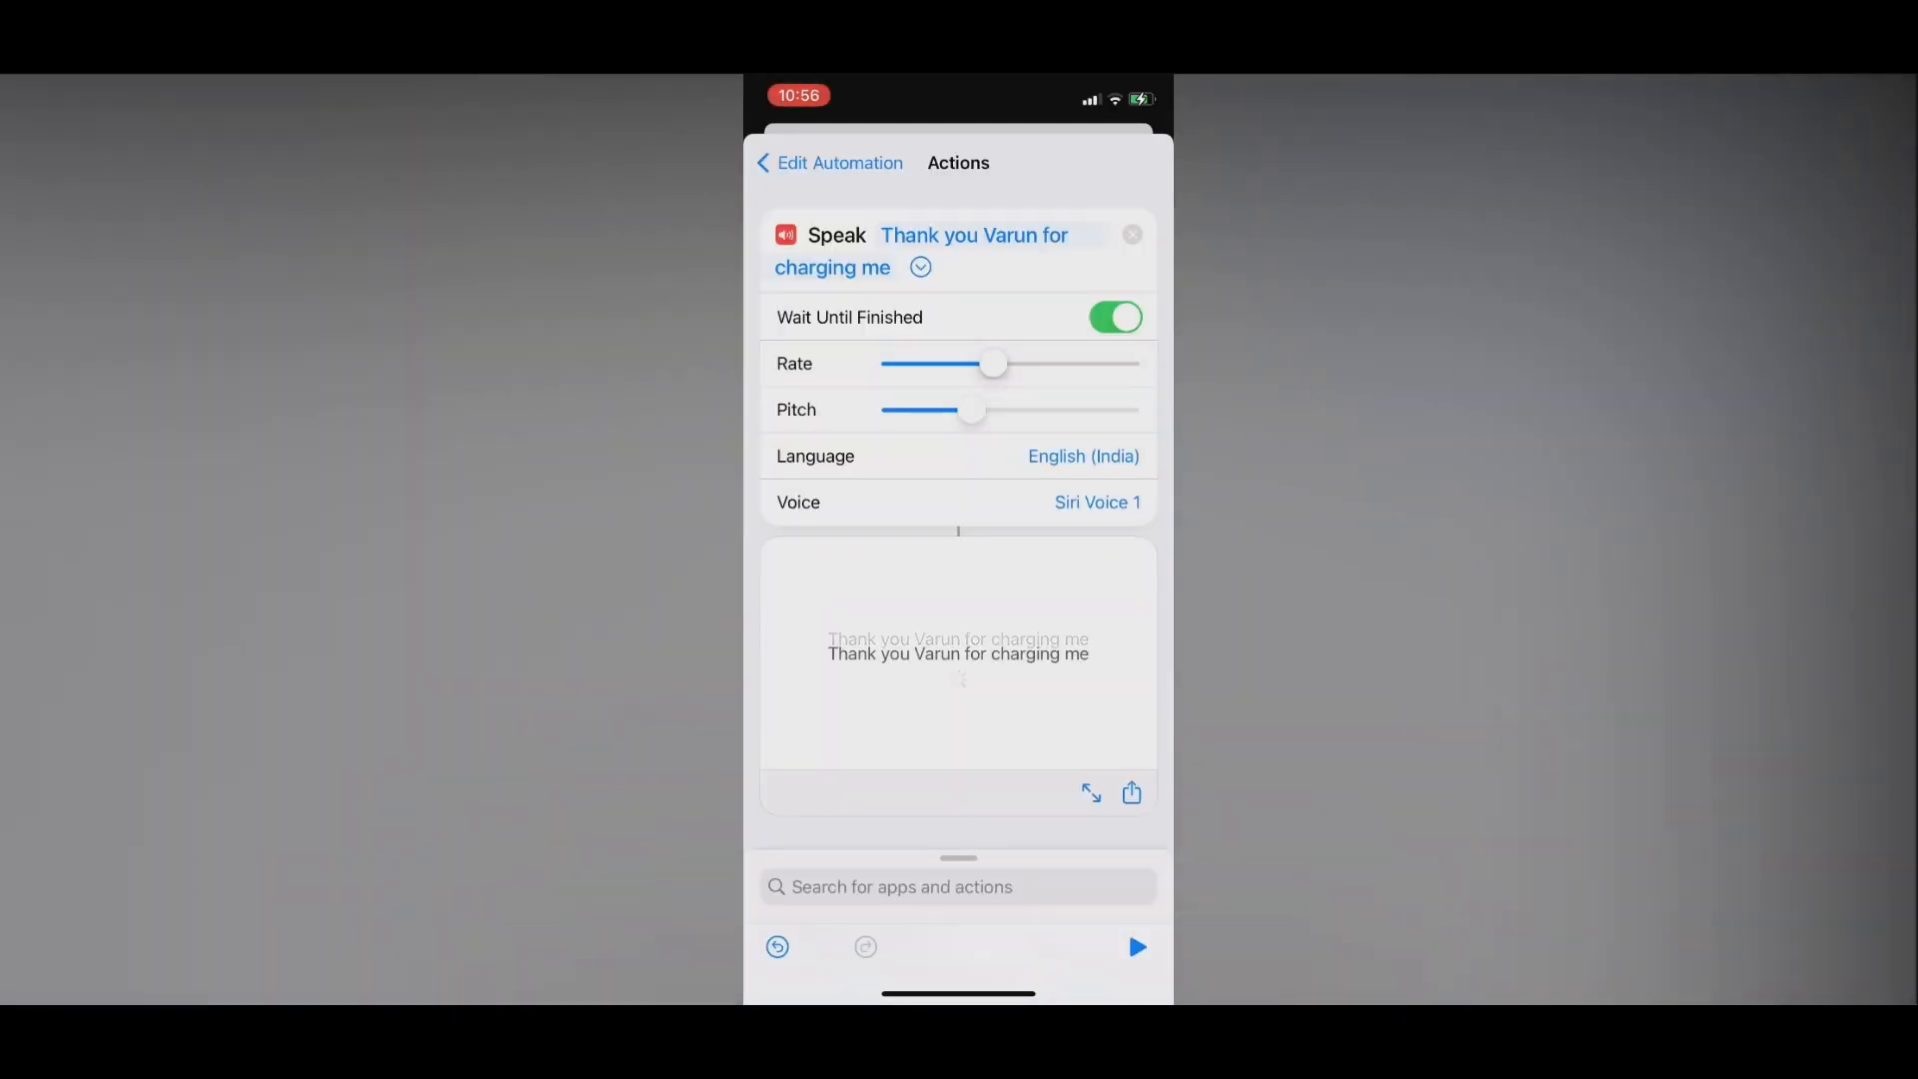
click(1136, 946)
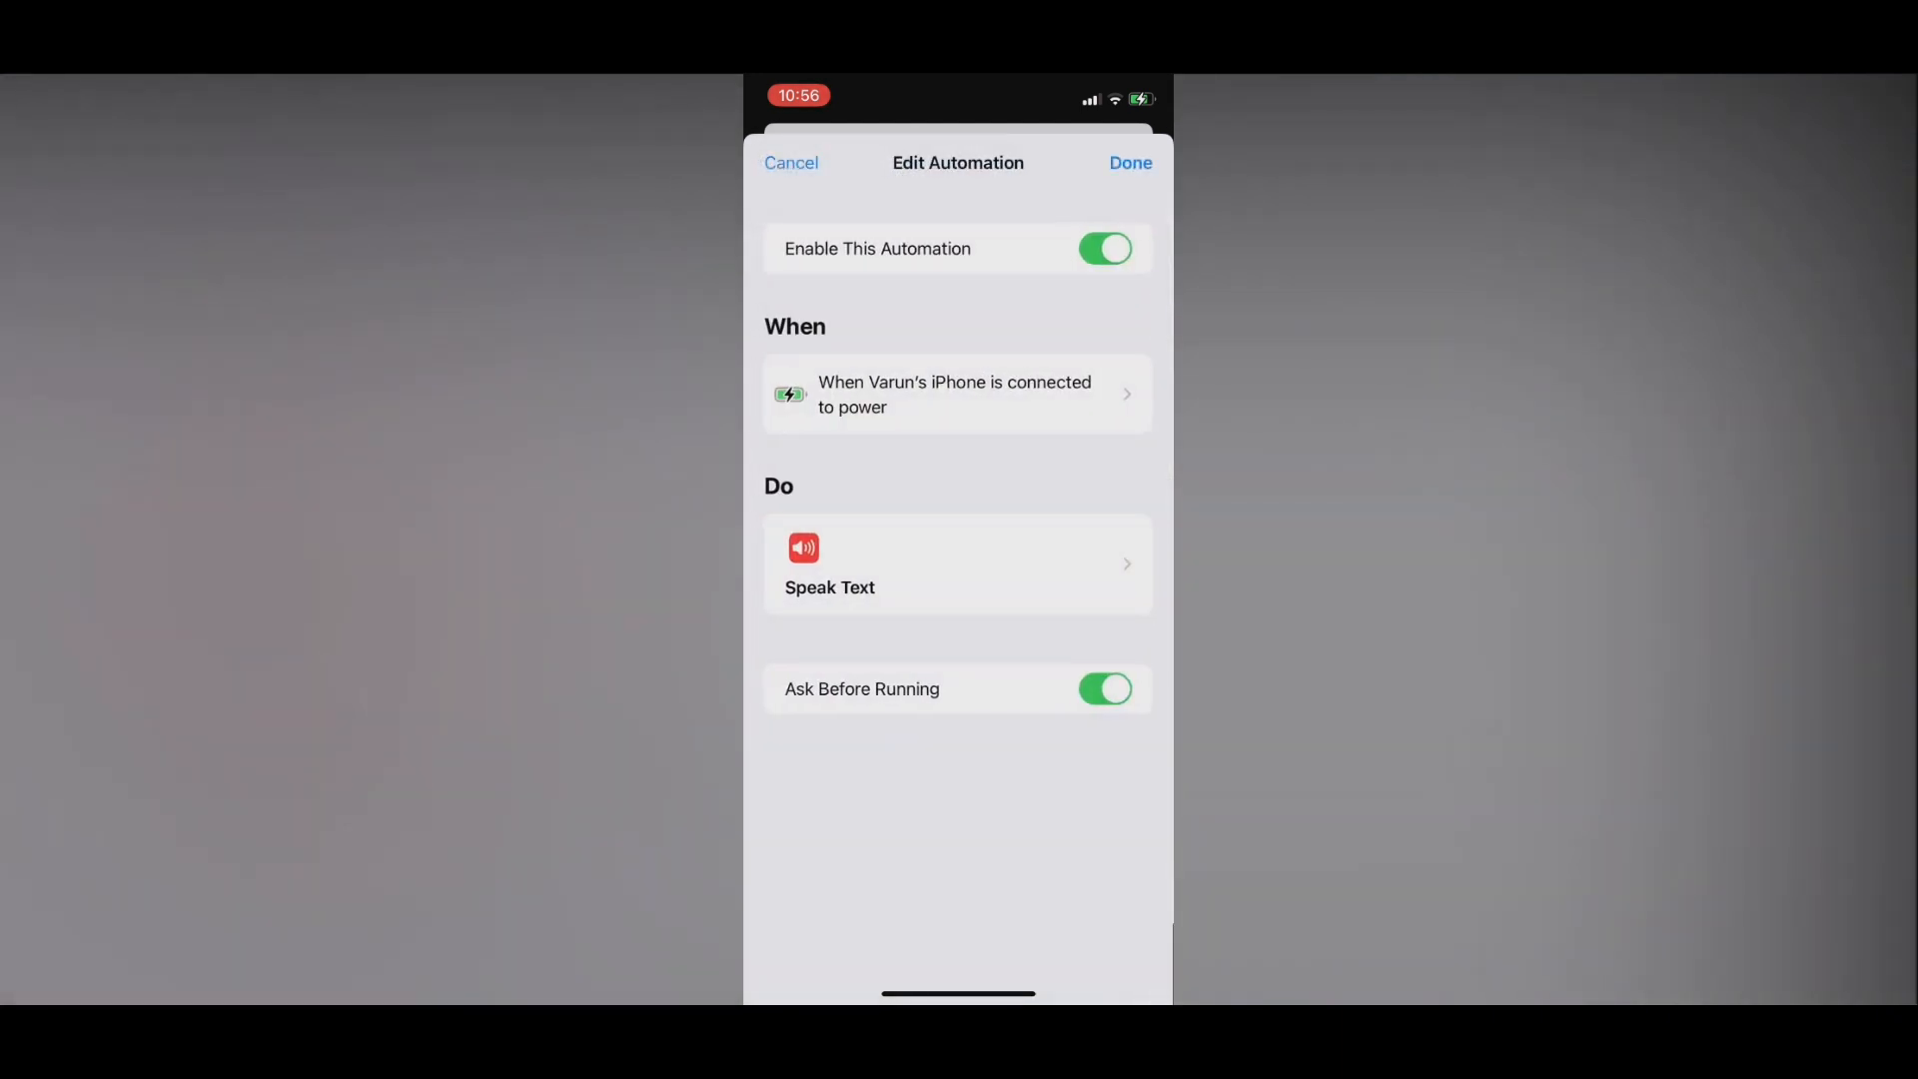
Turn off Ask Before Running and confirm Don't Ask
click(1105, 689)
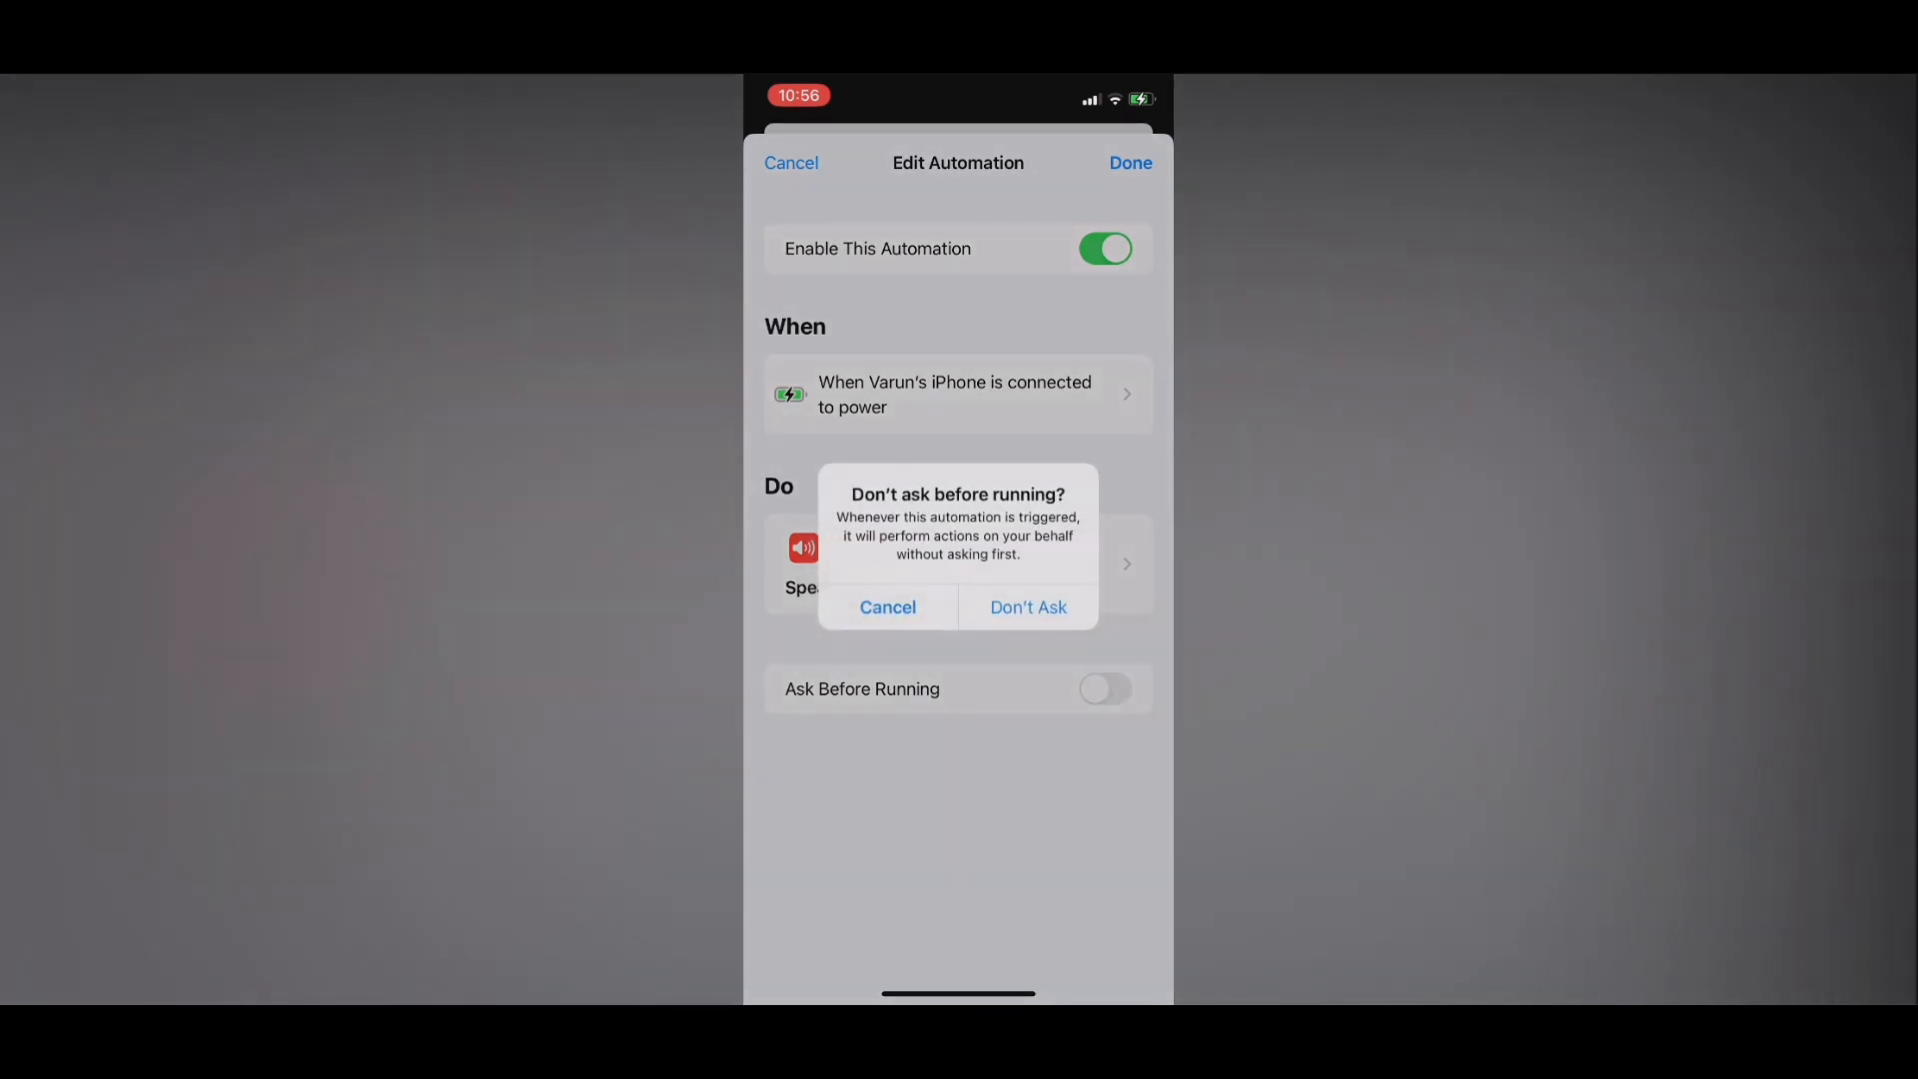
click(1028, 607)
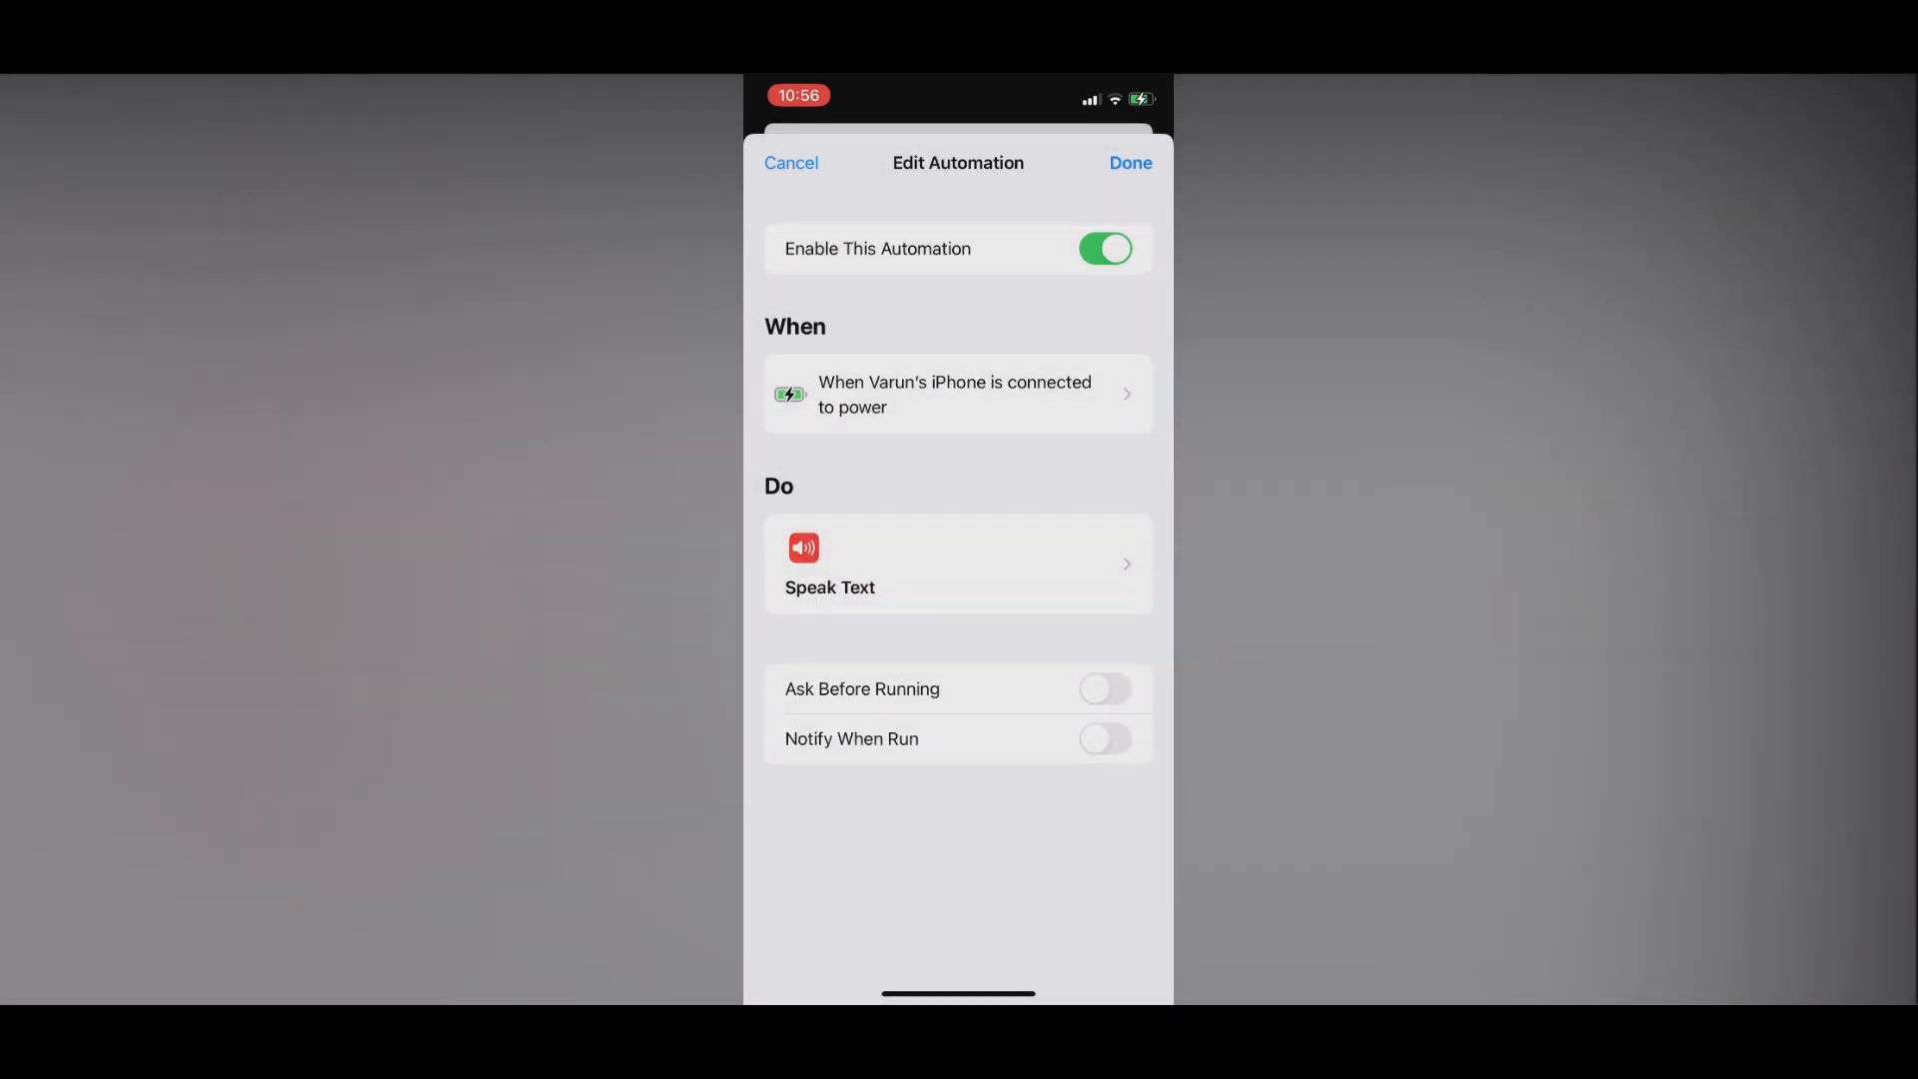